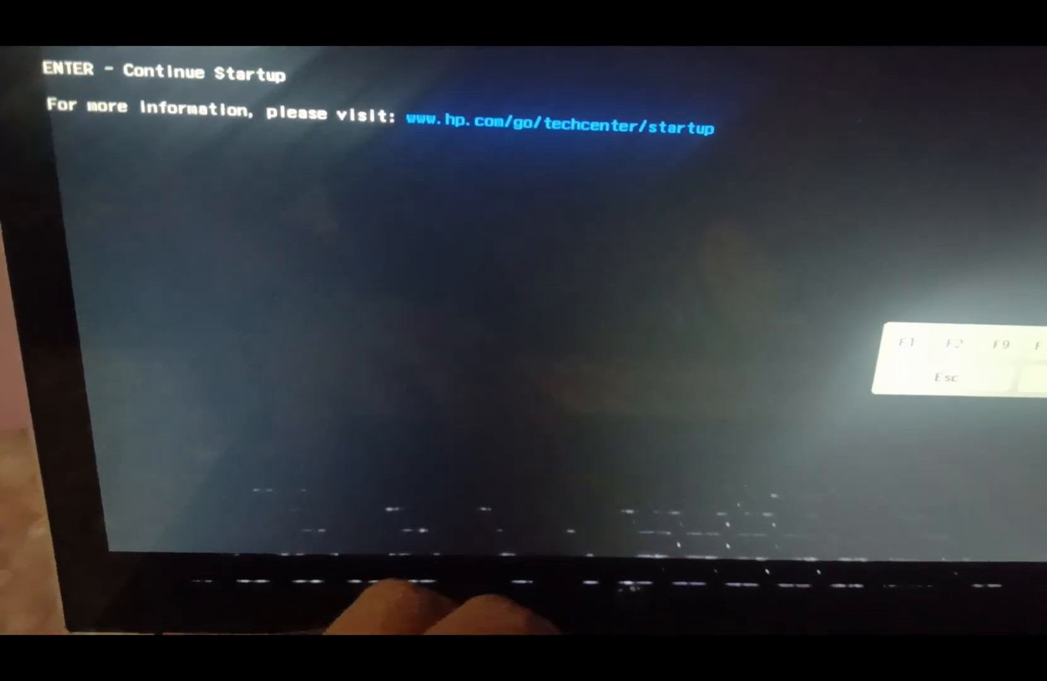
Enter BIOS Setup from the HP startup menu with F10.
key(F10)
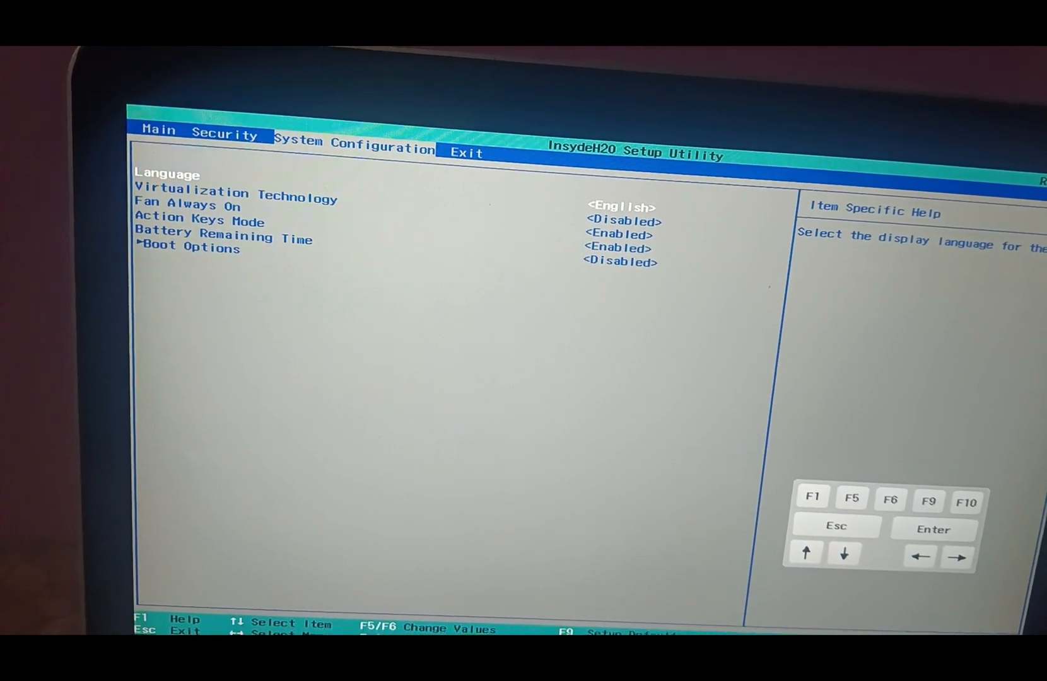
Open Boot Options and move down past USB Boot to Legacy Support.
key(down)
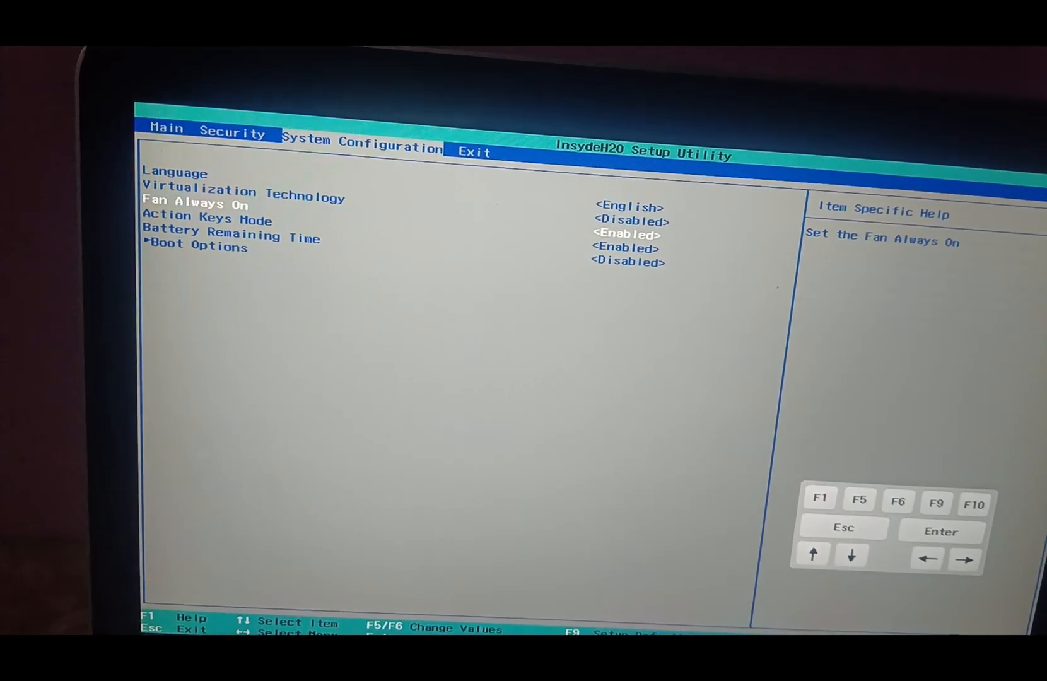
key(down)
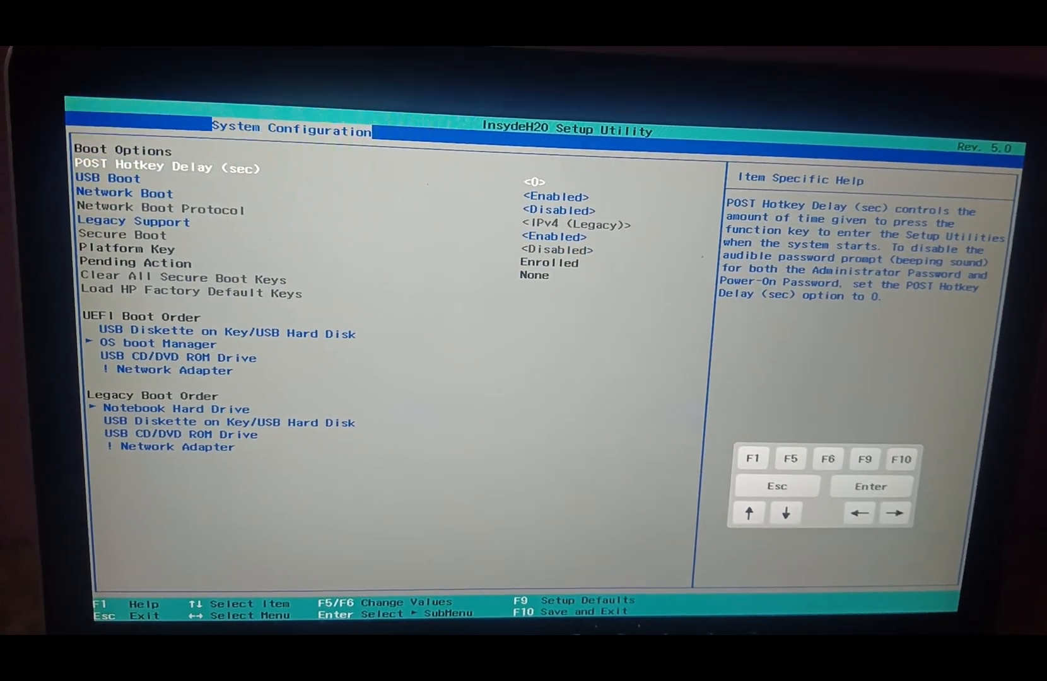
key(Down)
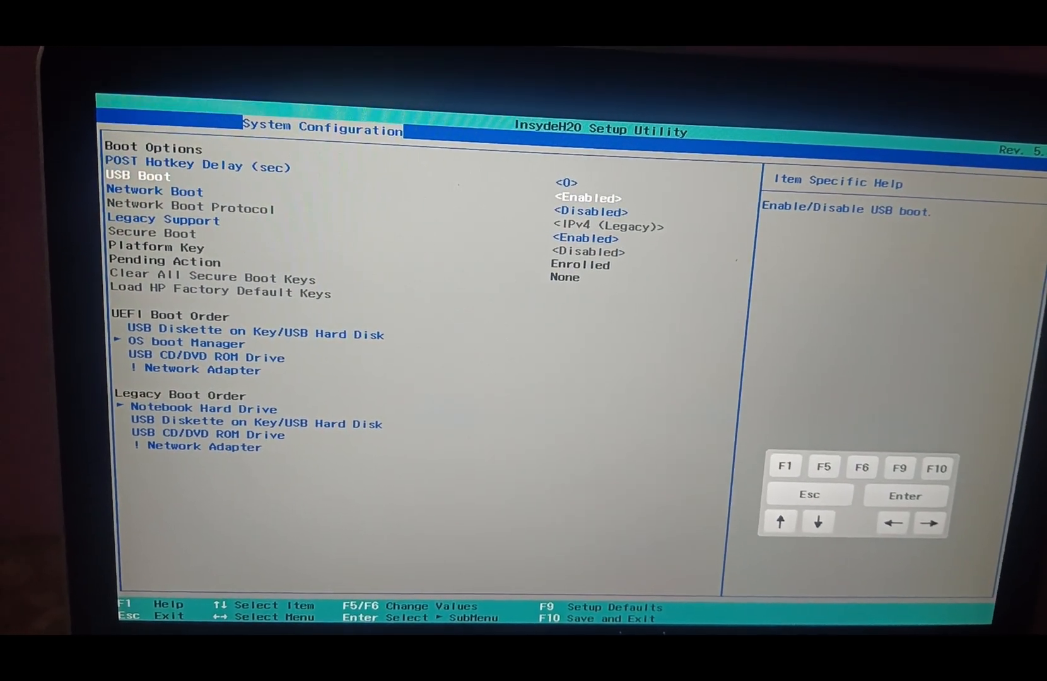
key(Down)
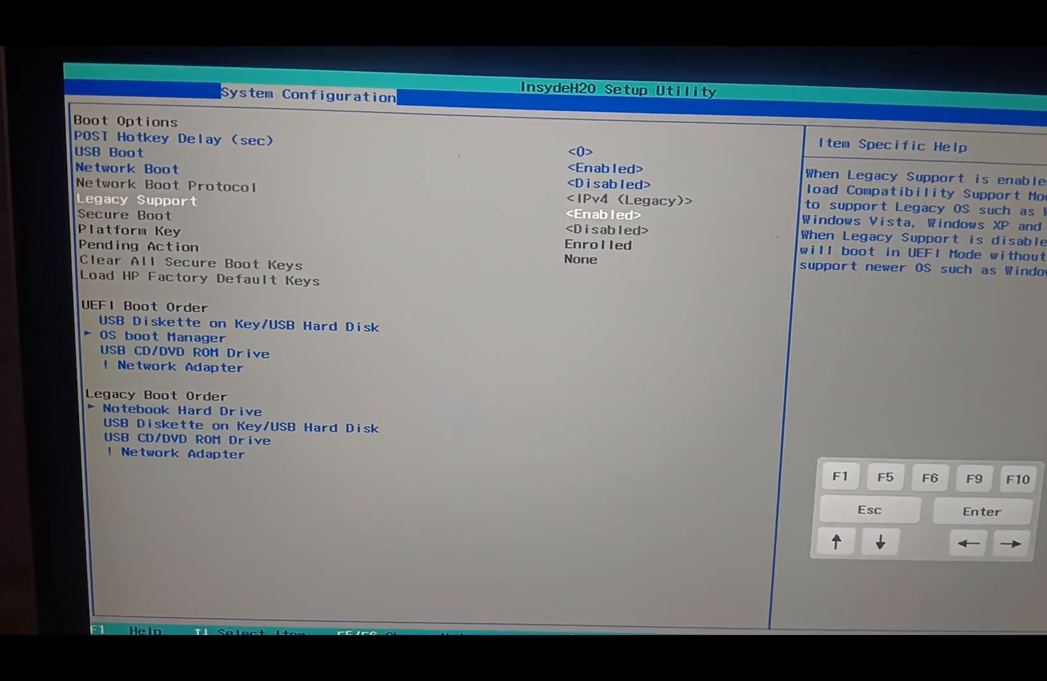
Set Legacy Support to Disabled and confirm Yes on the boot warning.
key(Enter)
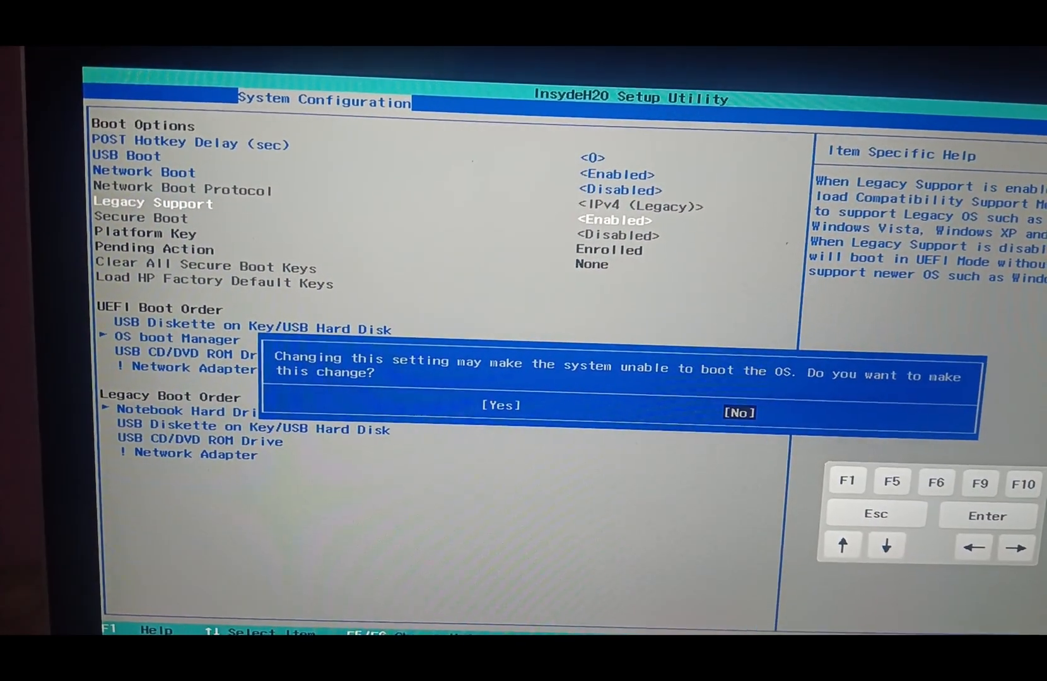
key(Left)
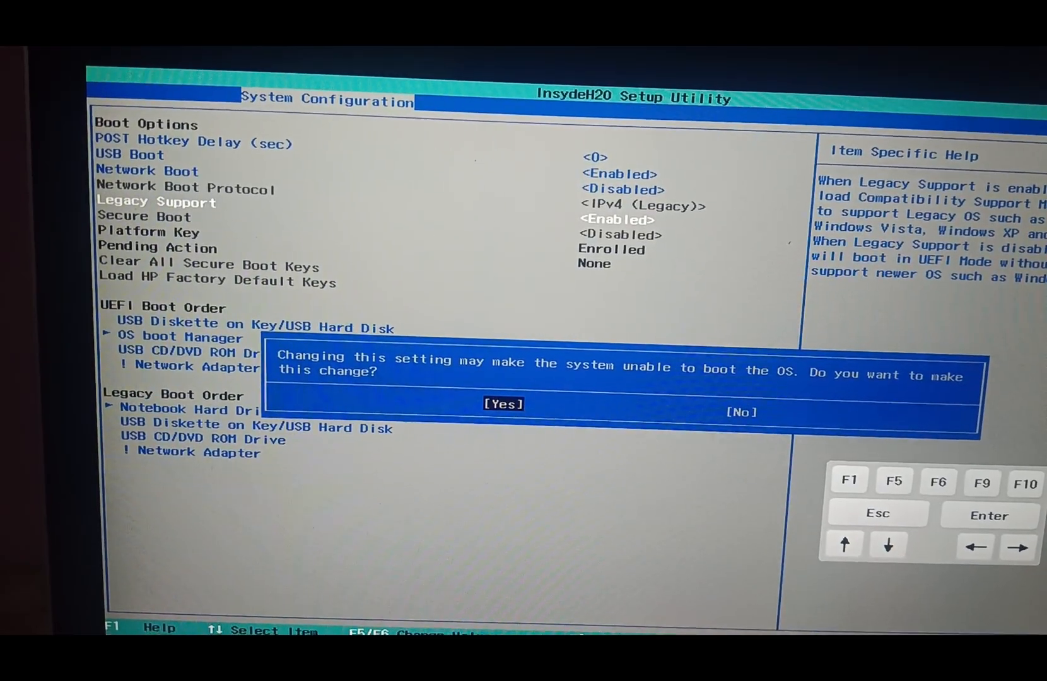
click(502, 404)
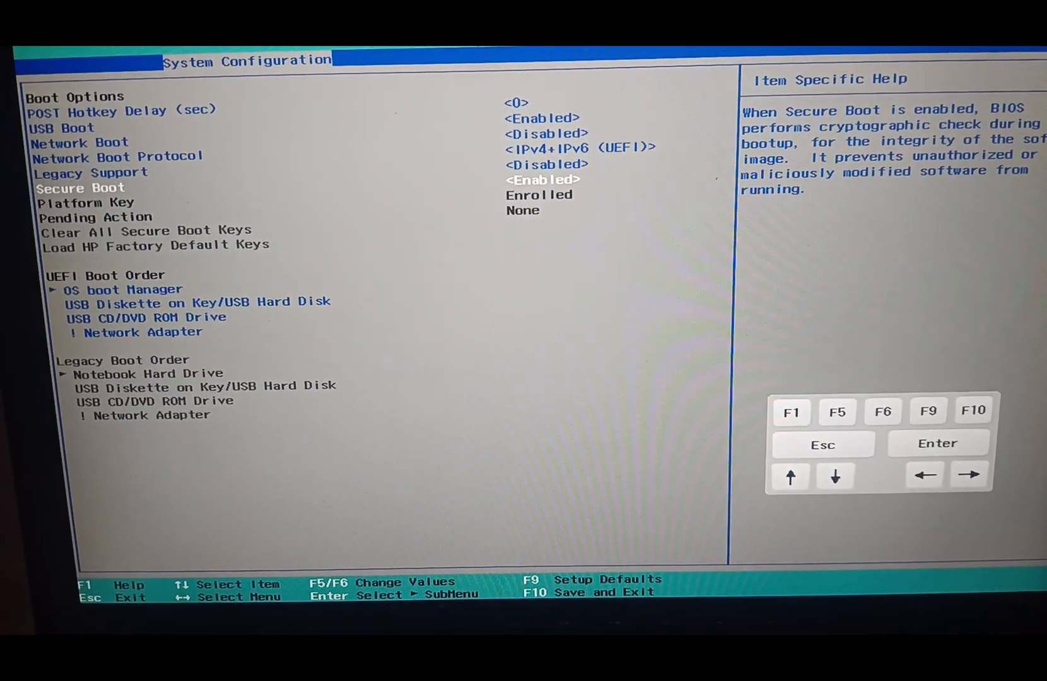
Verify Legacy Support is Disabled, then request Exit Saving Changes with F10.
key(Down)
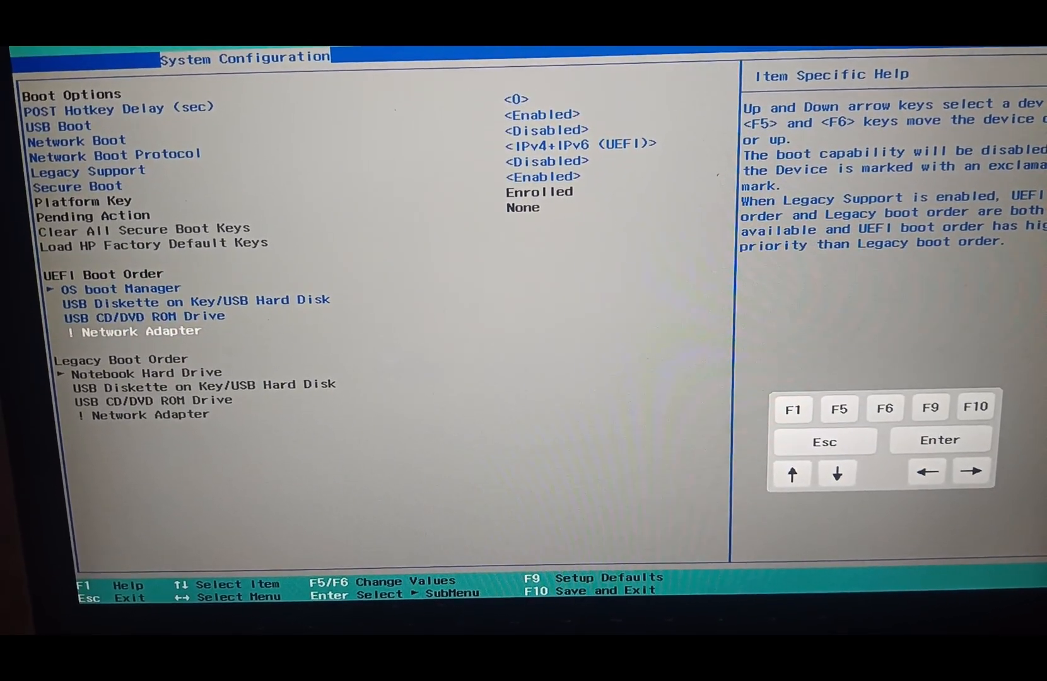
key(down)
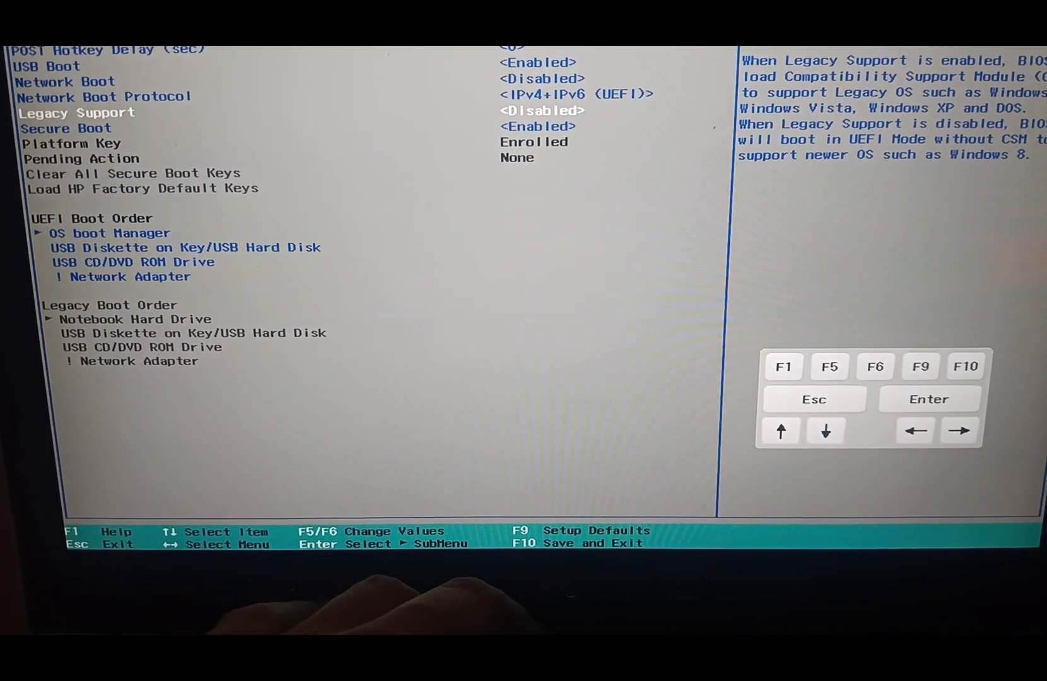
key(F10)
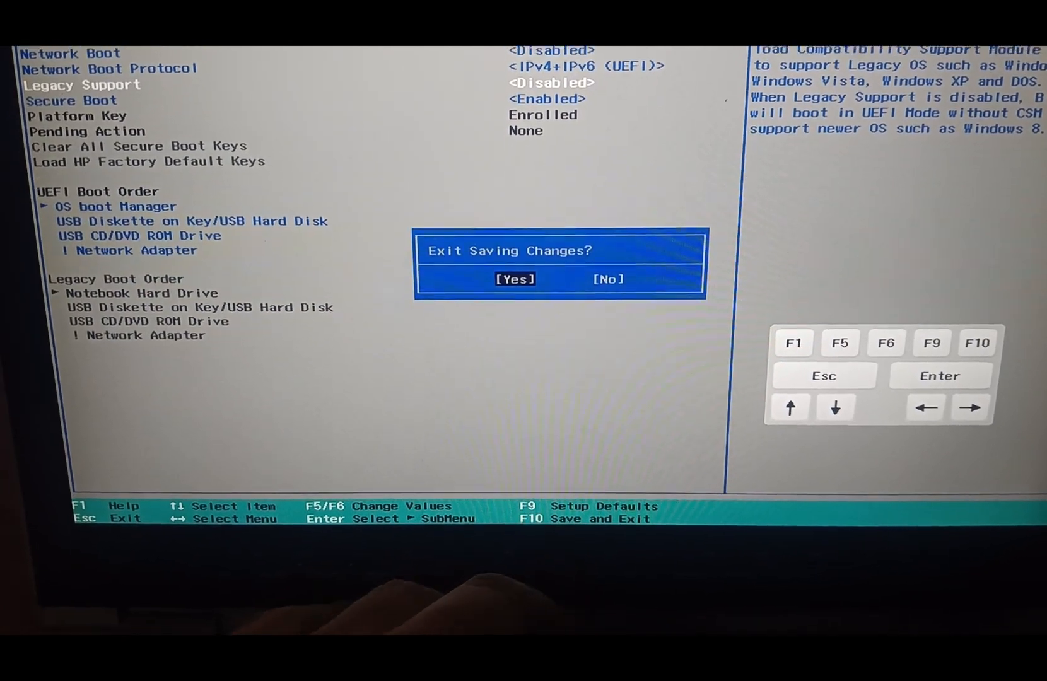